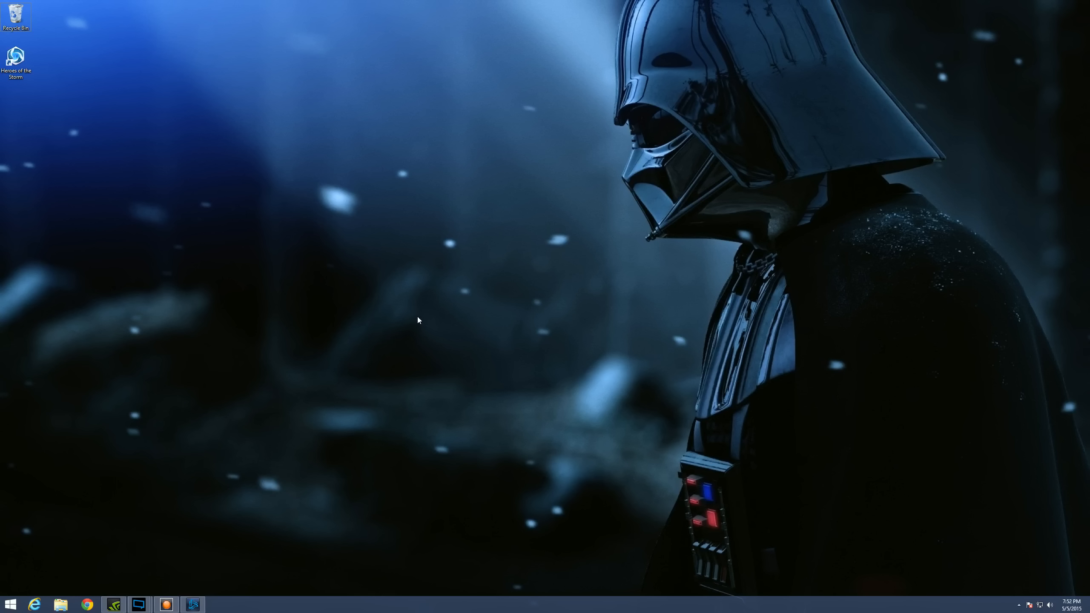
mouse_move(344, 278)
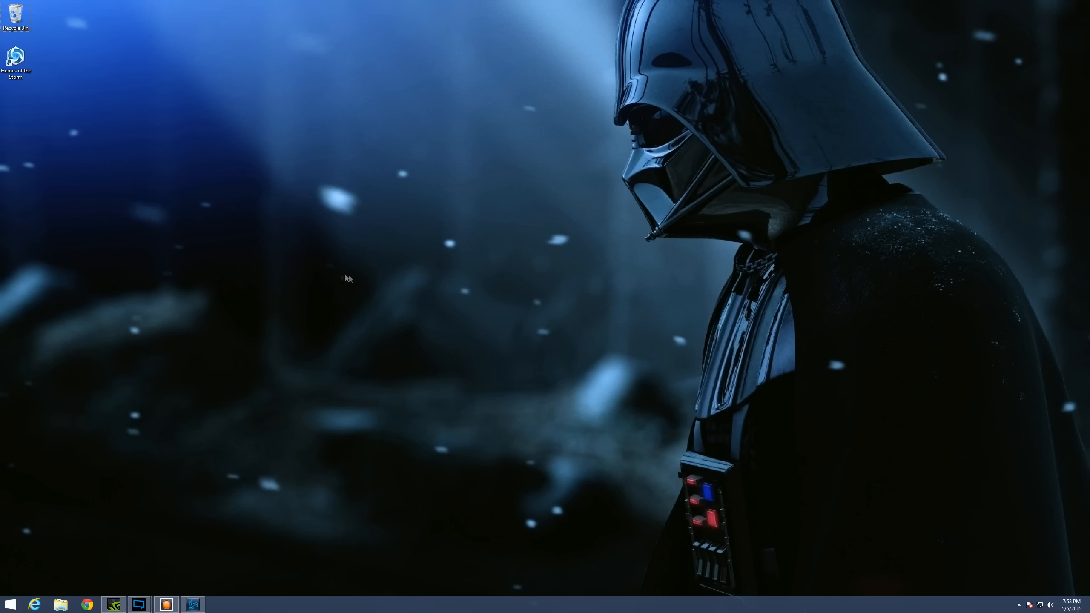
mouse_move(347, 294)
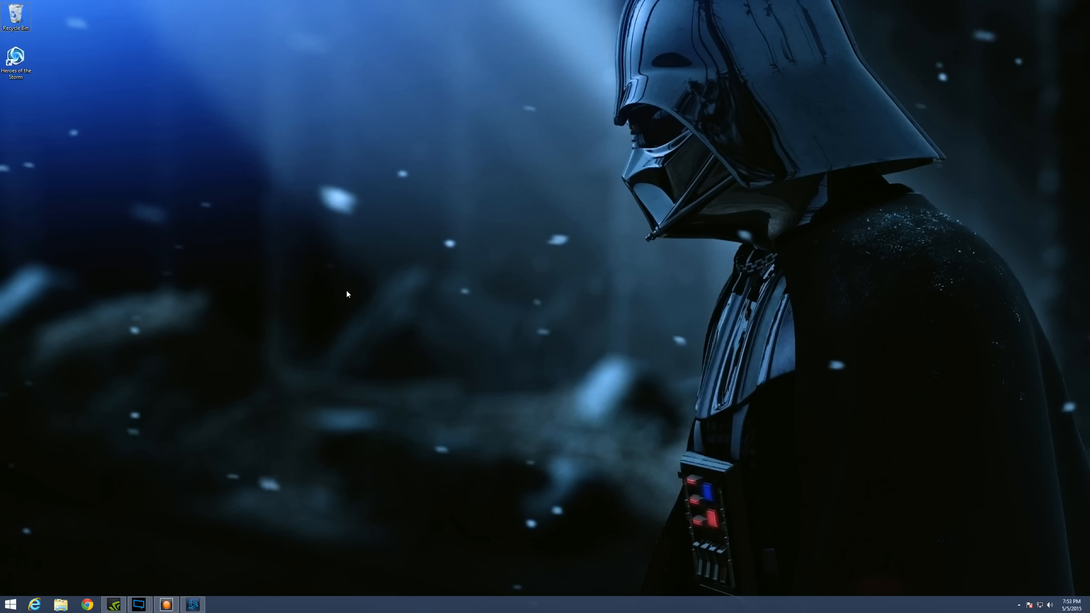
Bring up the desktop's right-click shortcut menu, which lists NVIDIA Control Panel
right_click(347, 295)
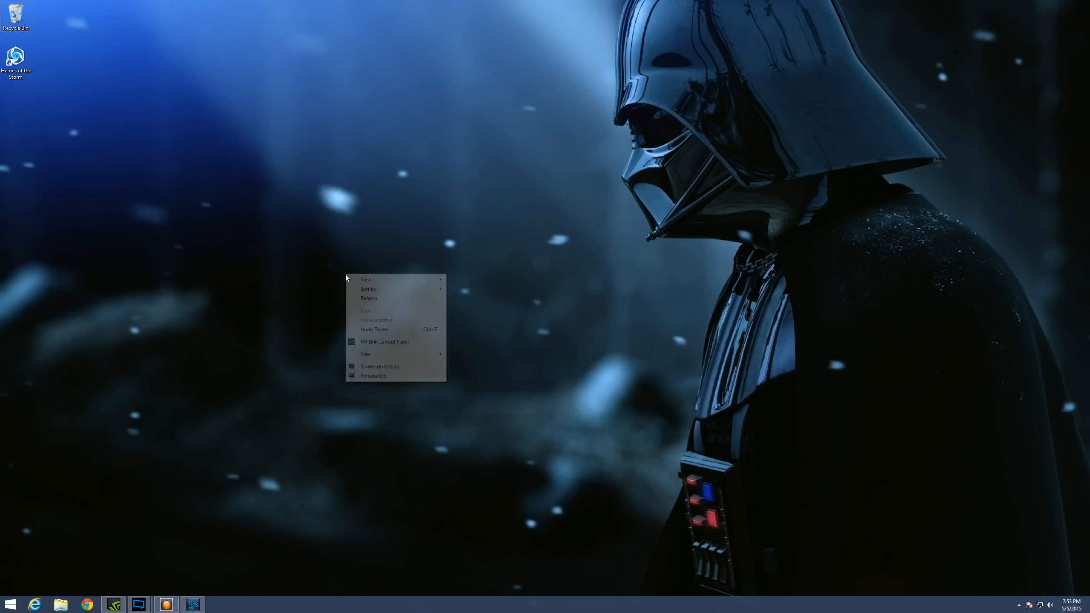
mouse_move(407, 349)
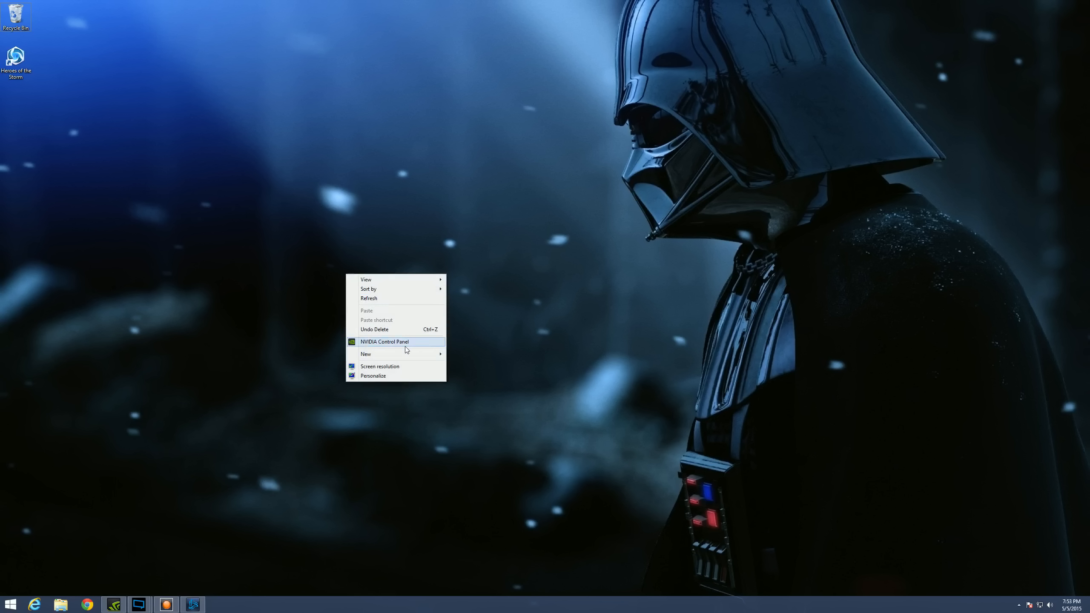
mouse_move(409, 344)
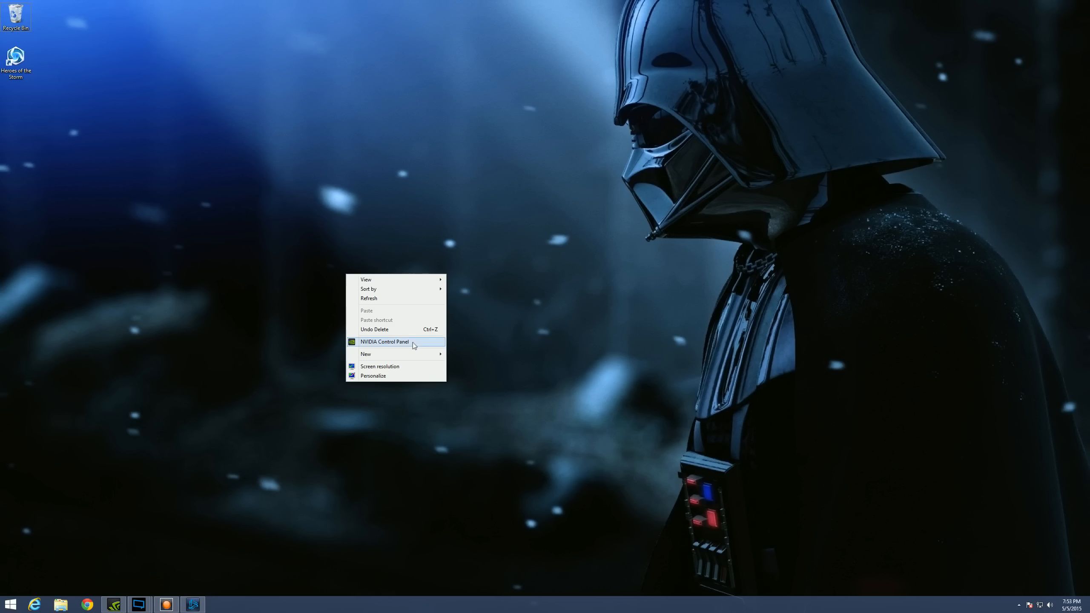
mouse_move(410, 345)
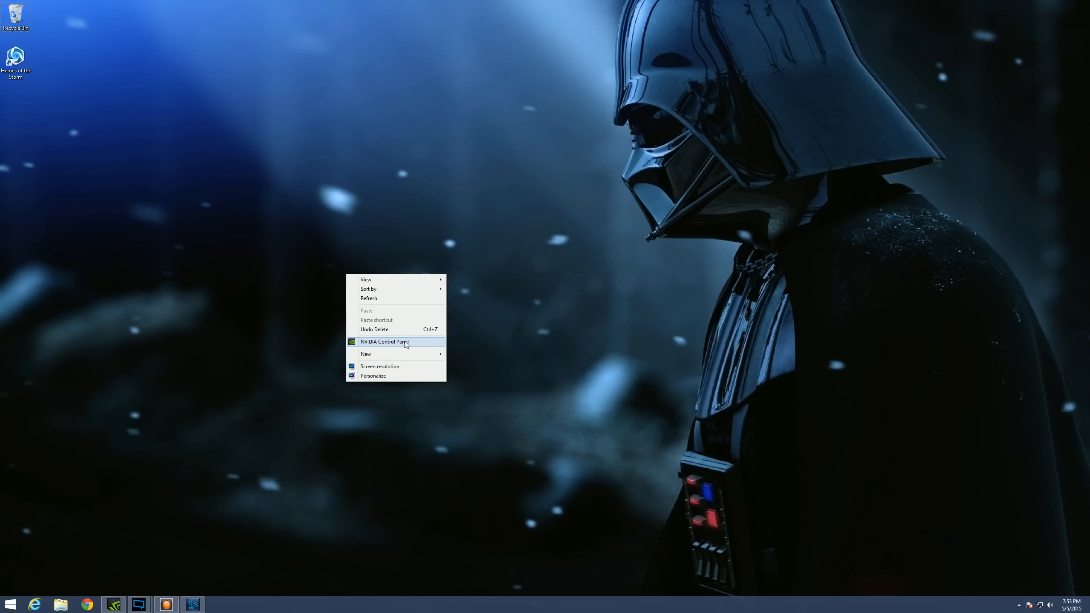
Launch NVIDIA Control Panel and go to Set up stereoscopic 3D
click(385, 342)
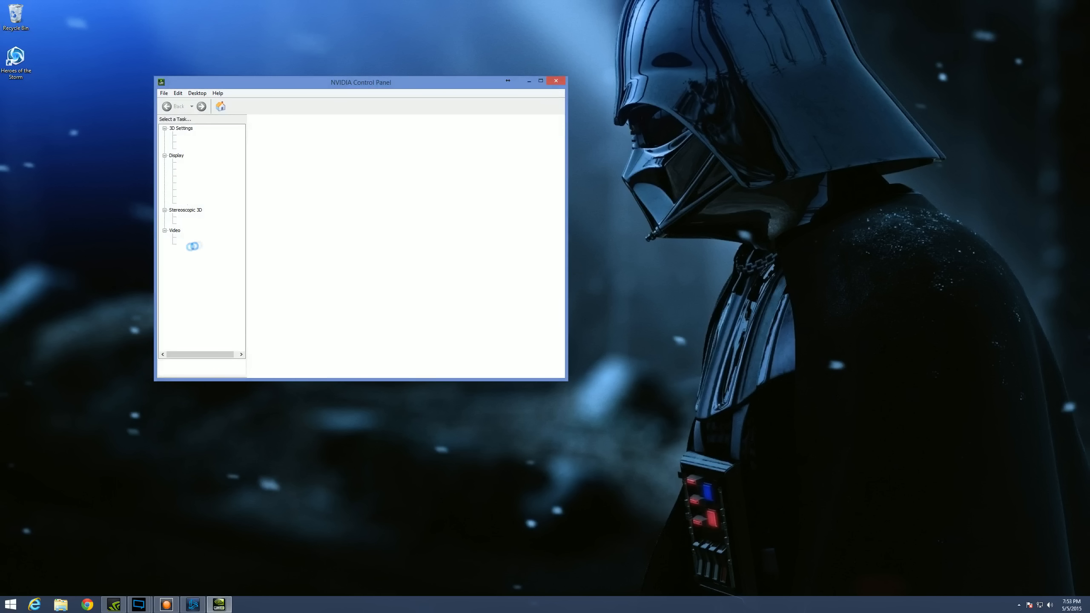
click(199, 217)
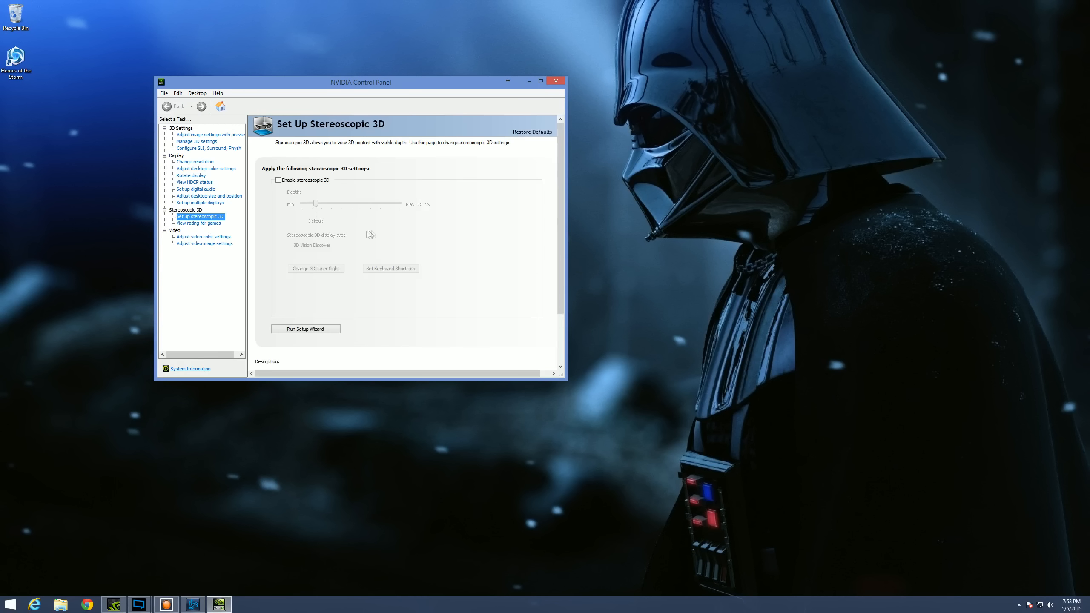
mouse_move(358, 209)
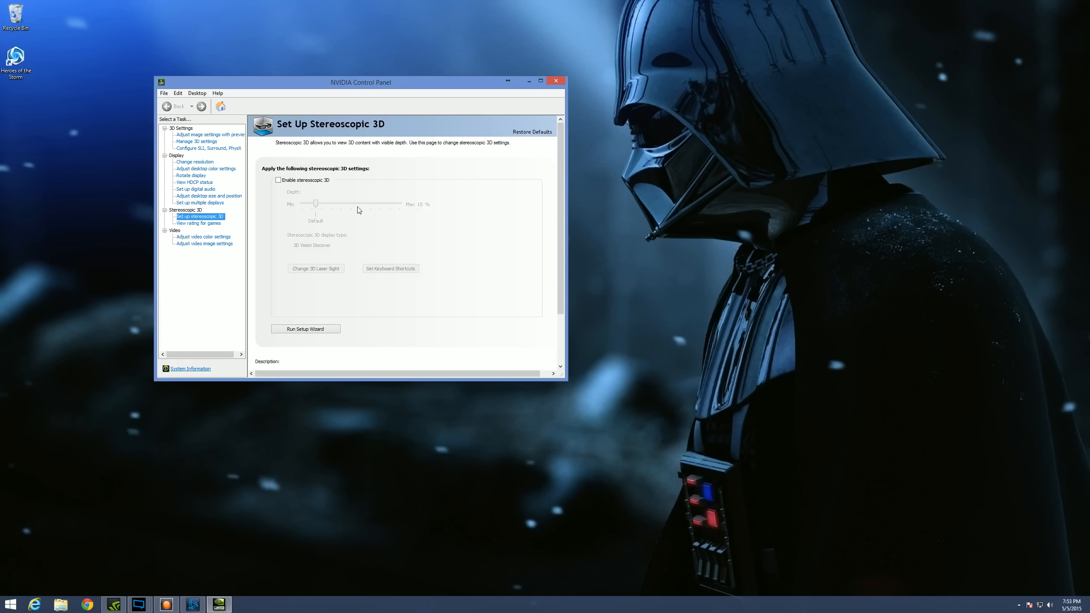
mouse_move(349, 226)
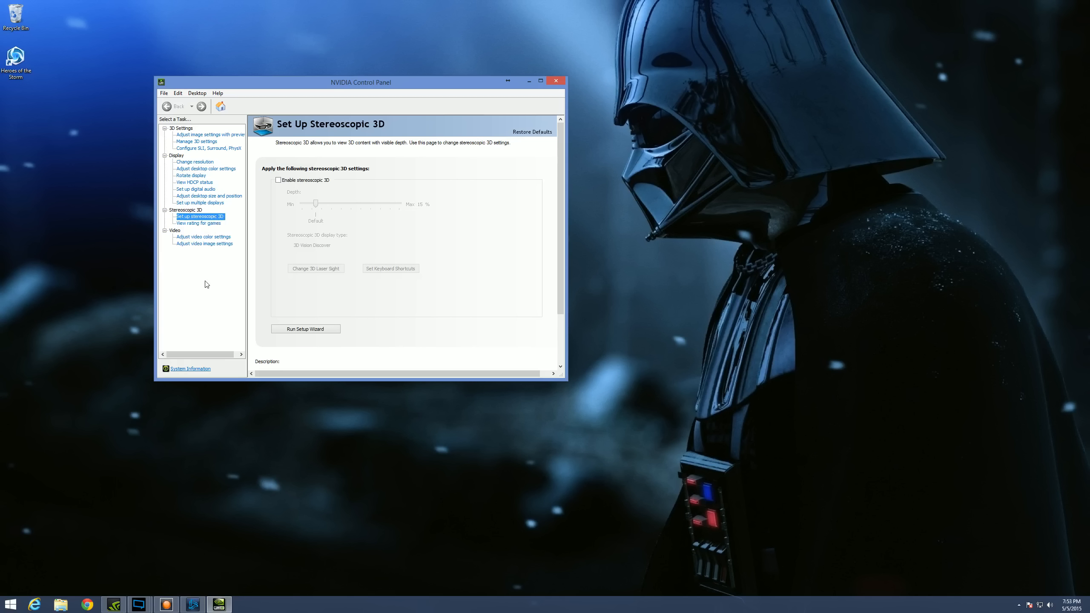
mouse_move(484, 302)
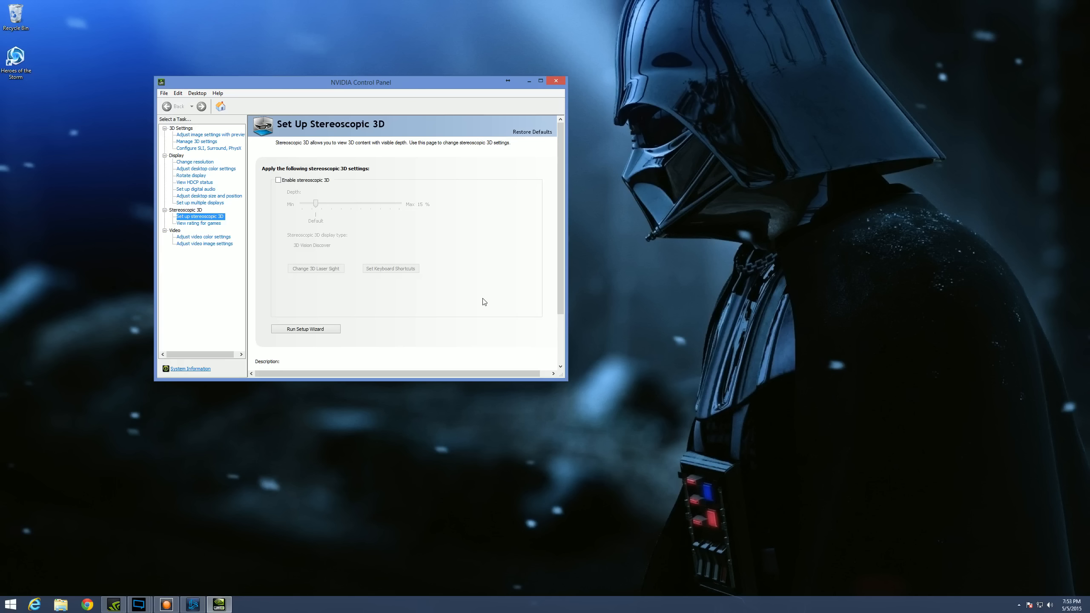
mouse_move(310, 191)
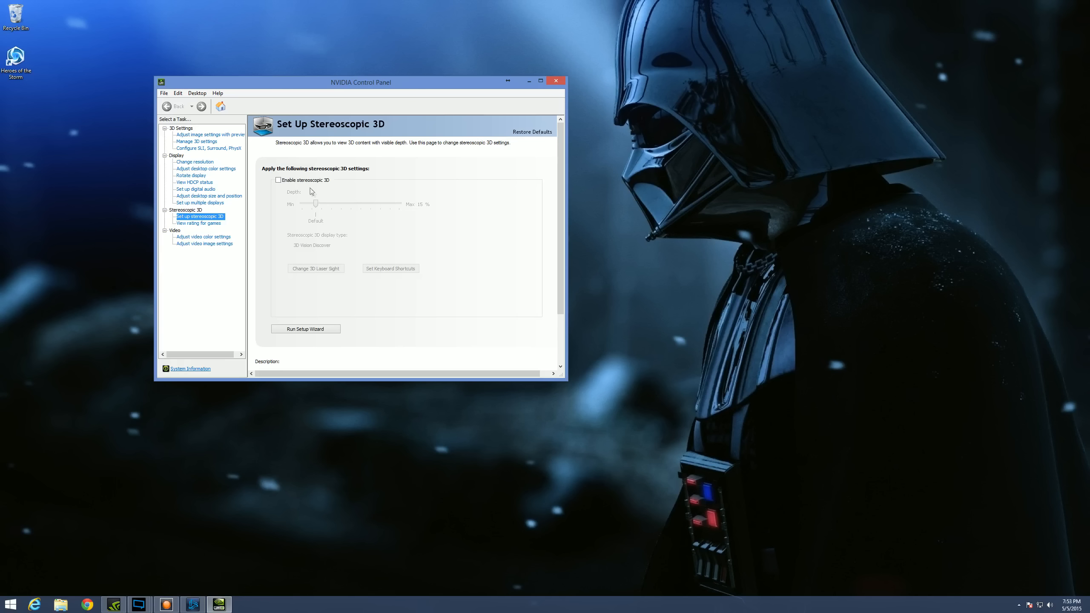
Tick Enable stereoscopic 3D and start Run Setup Wizard
click(278, 179)
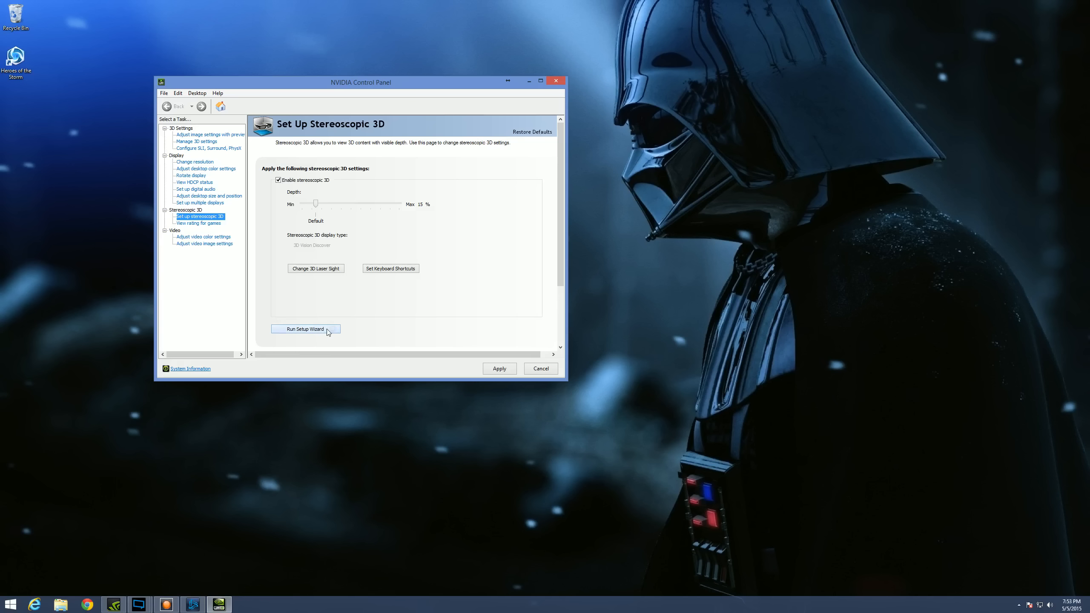
click(306, 328)
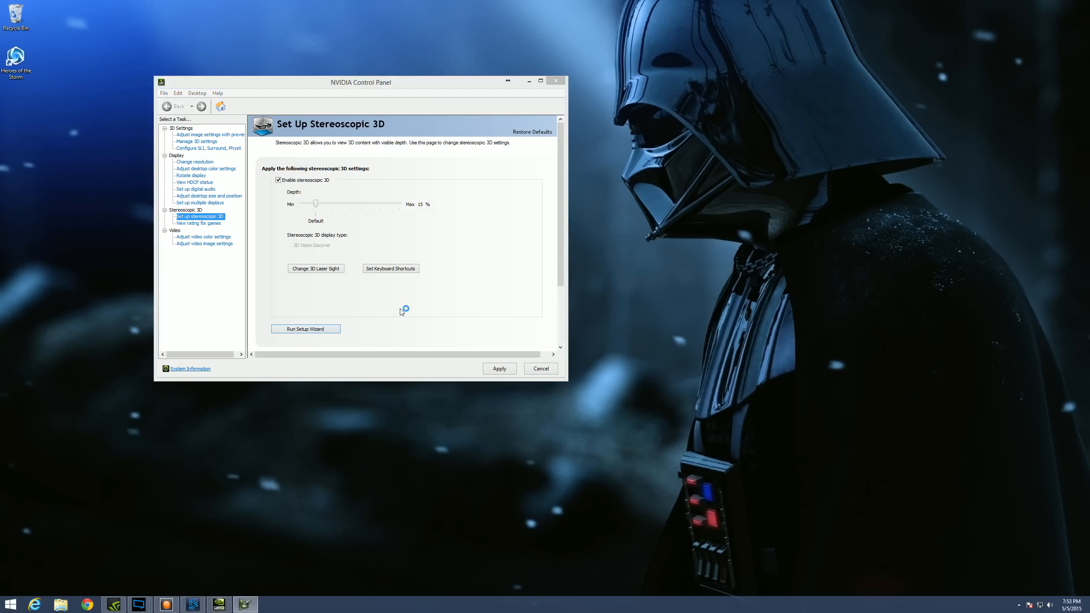
Let the 3D Vision setup wizard load its hardware selection screen
click(305, 329)
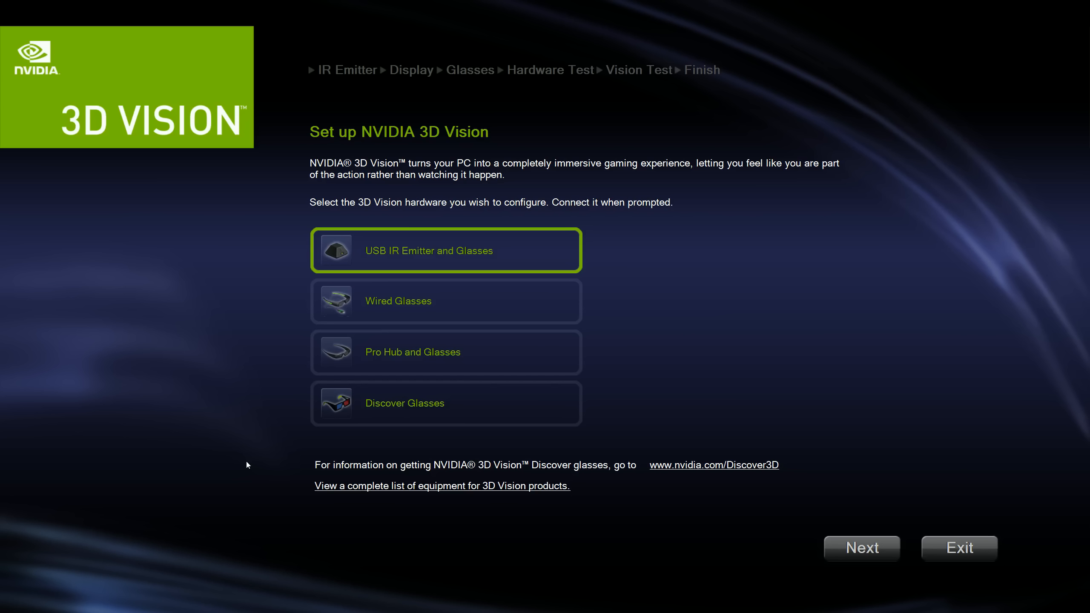
mouse_move(266, 441)
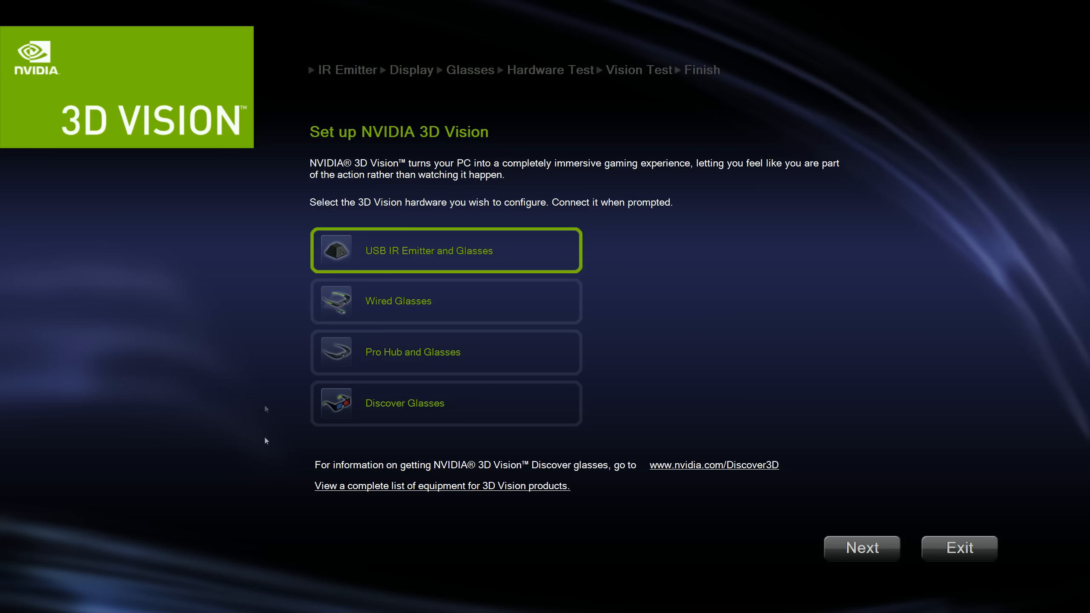
mouse_move(687, 354)
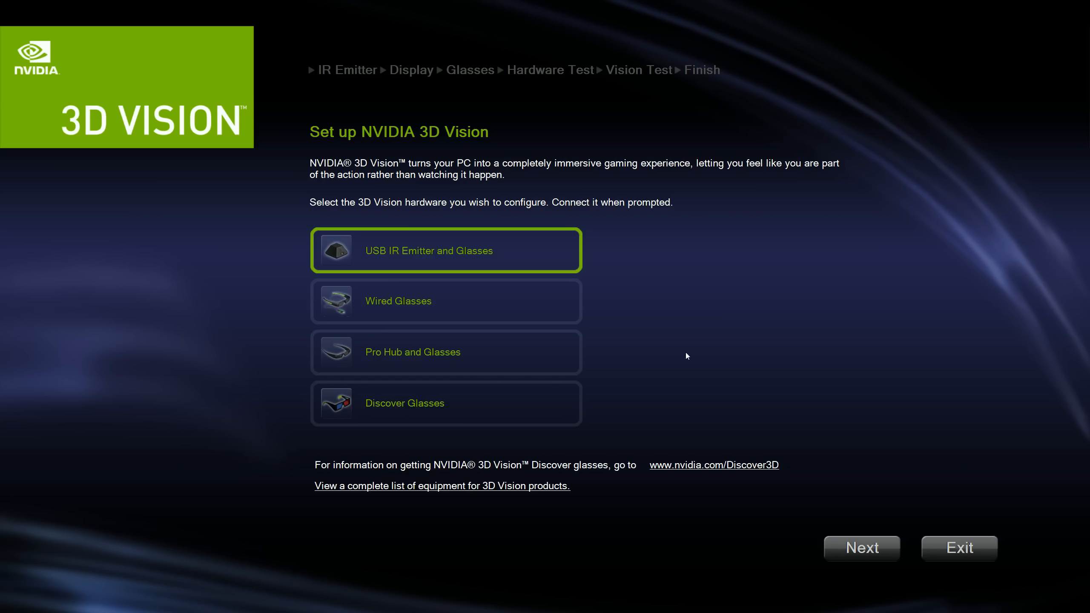
mouse_move(554, 313)
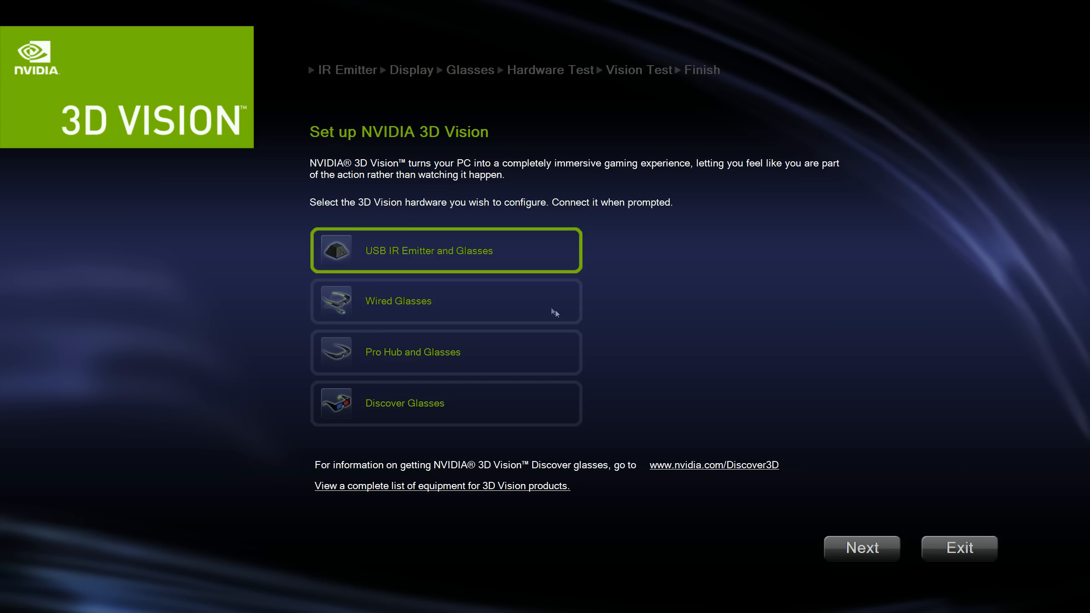
mouse_move(538, 470)
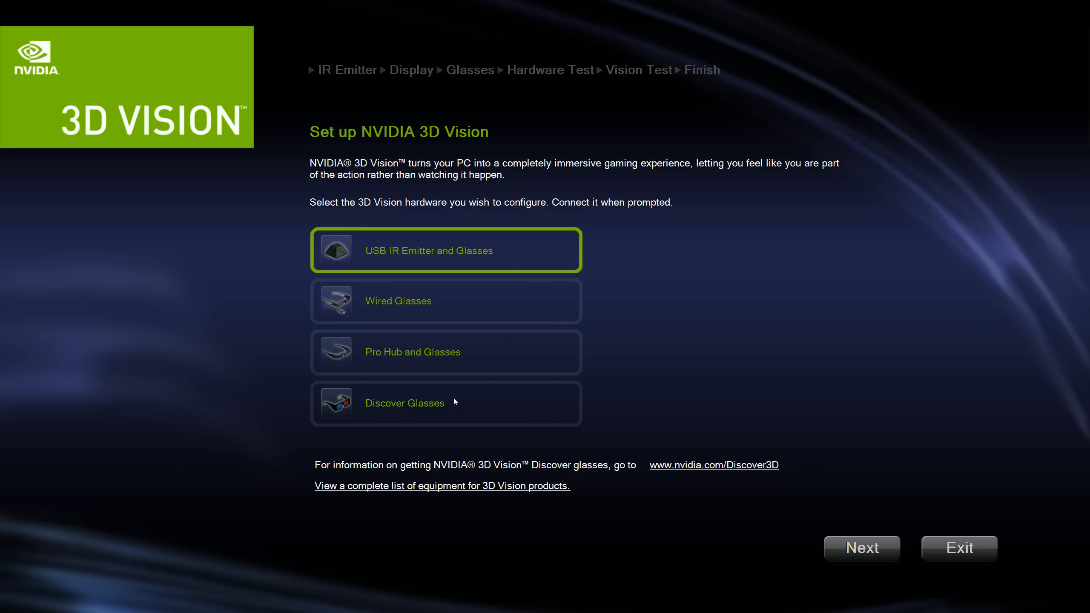
mouse_move(441, 412)
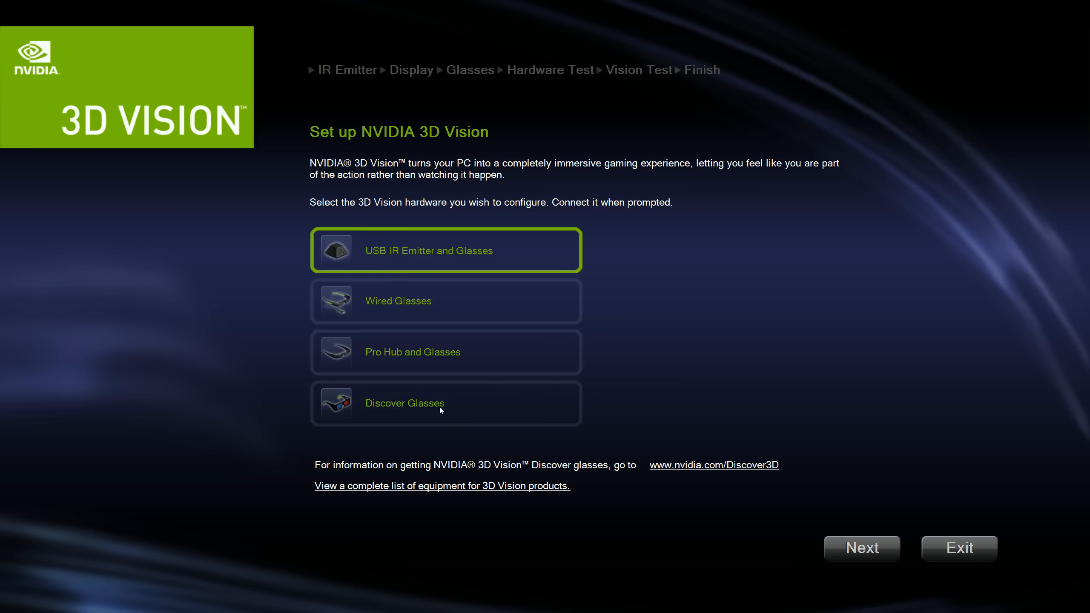
Choose Discover Glasses as the hardware and continue to the hardware test
click(440, 408)
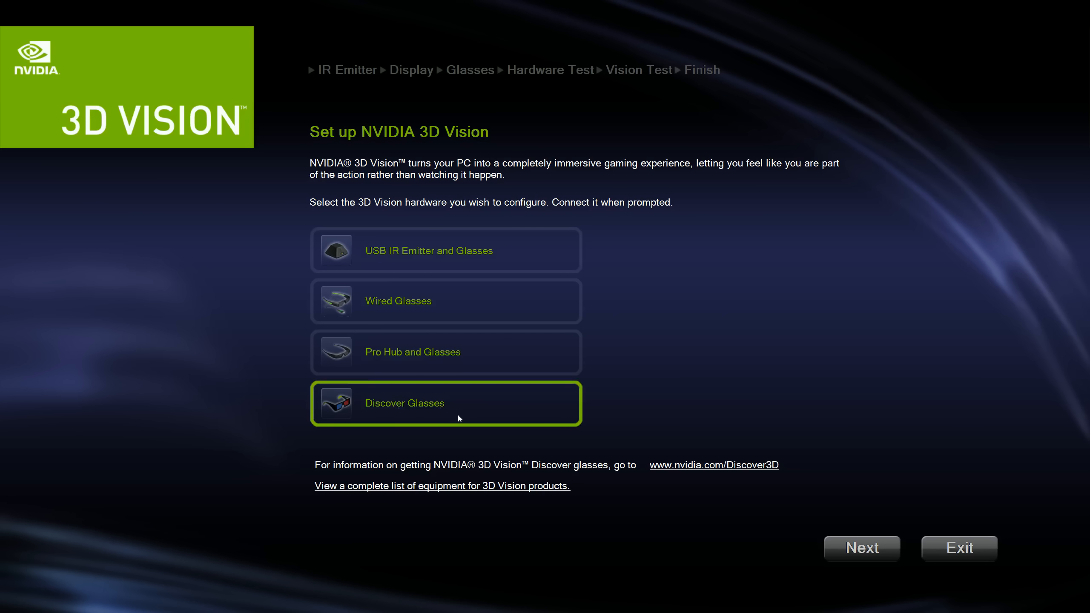
mouse_move(476, 419)
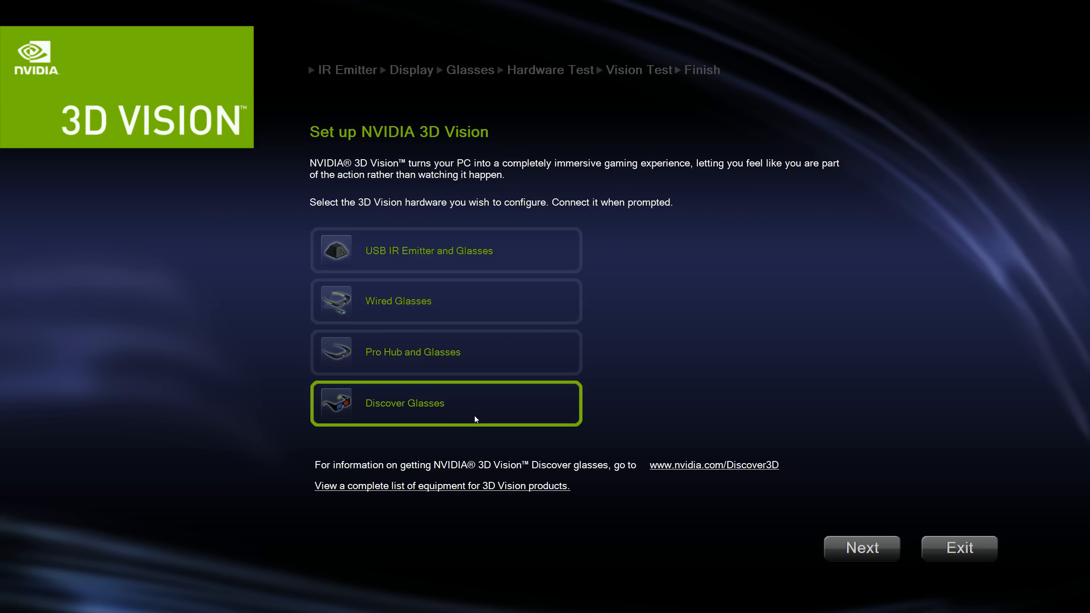
mouse_move(373, 386)
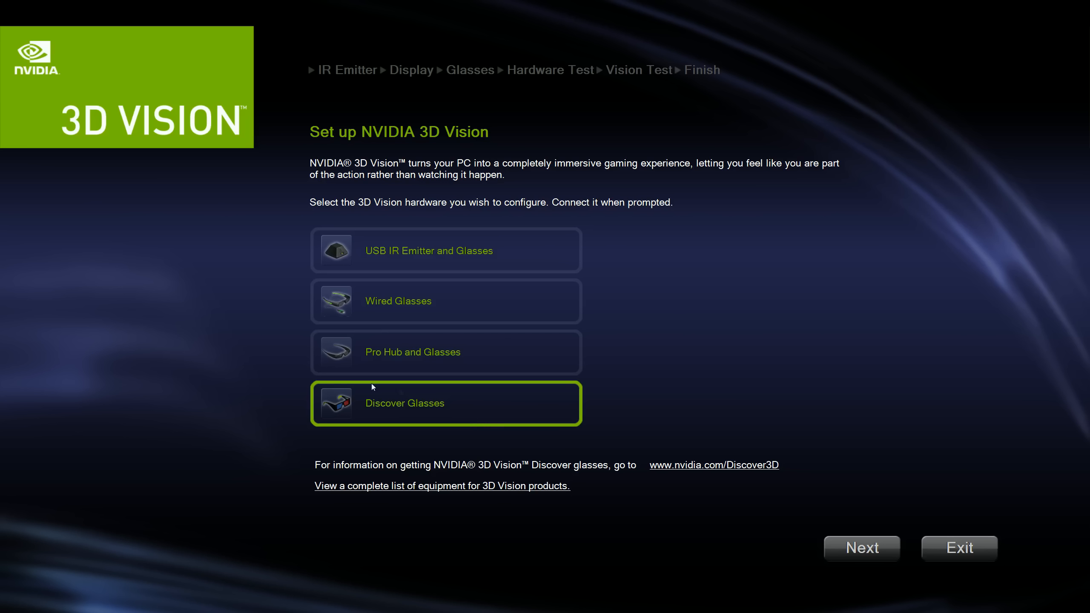
mouse_move(366, 408)
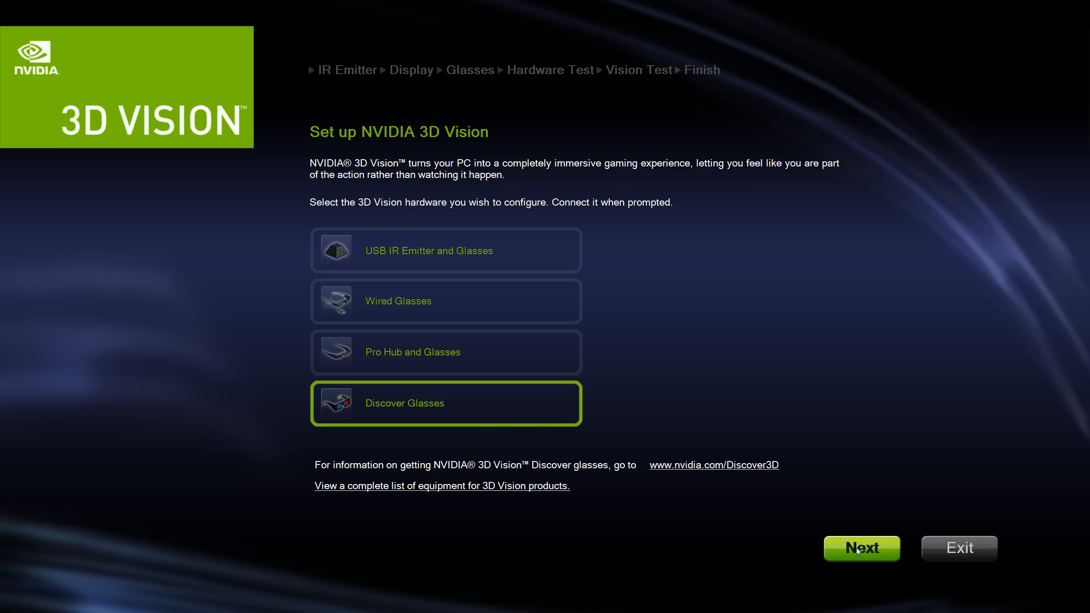
click(862, 549)
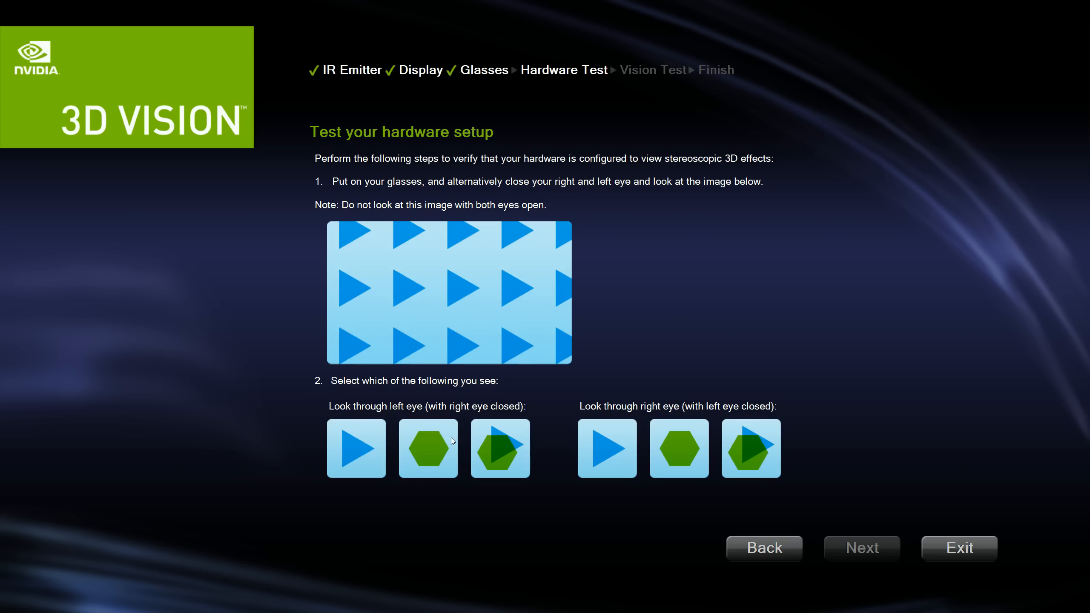
mouse_move(491, 324)
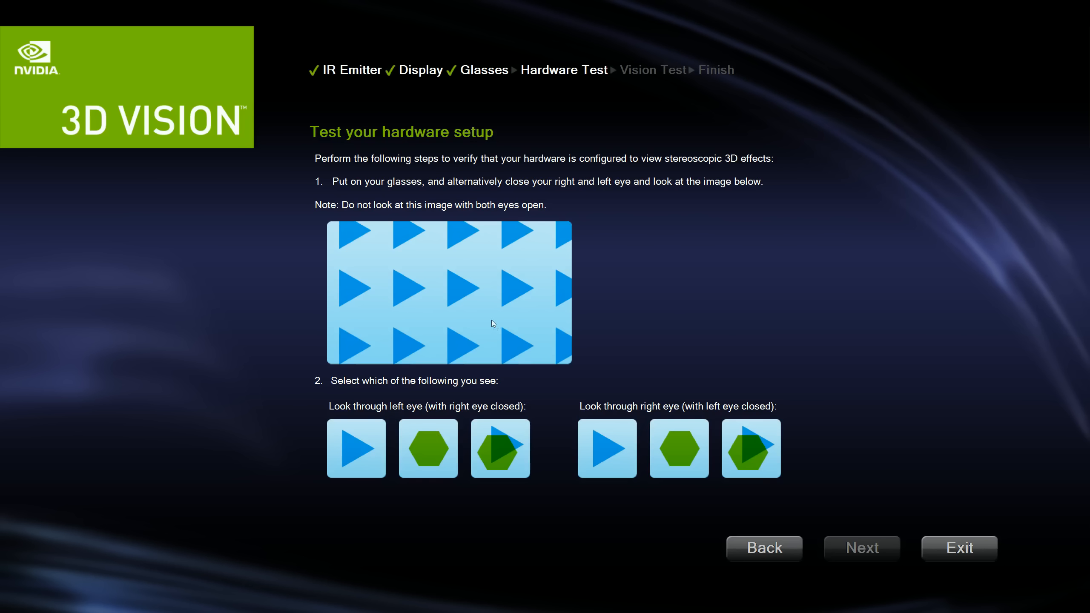
mouse_move(510, 348)
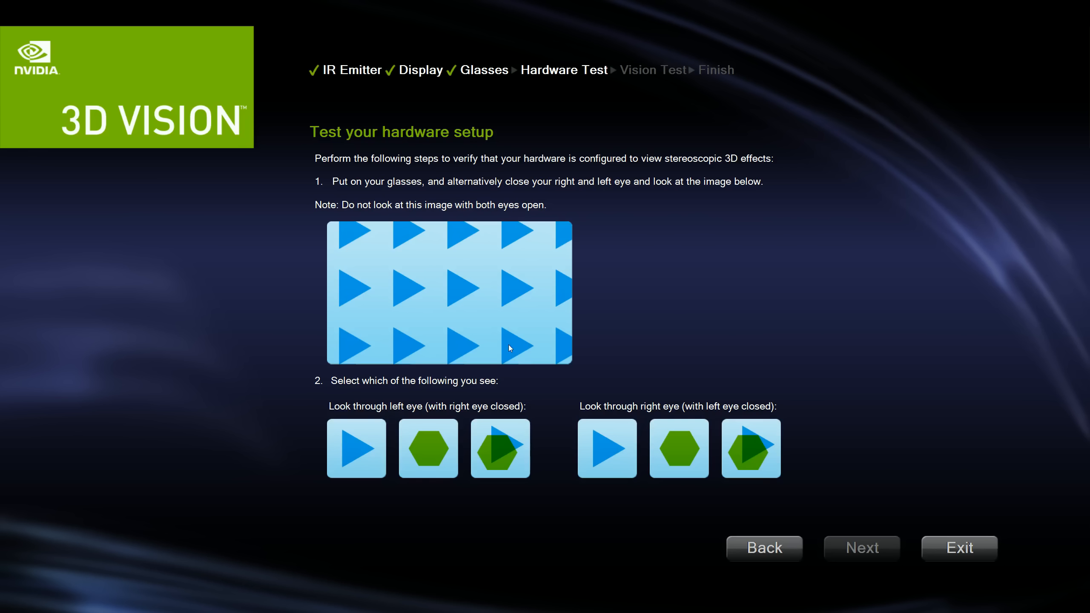
mouse_move(654, 437)
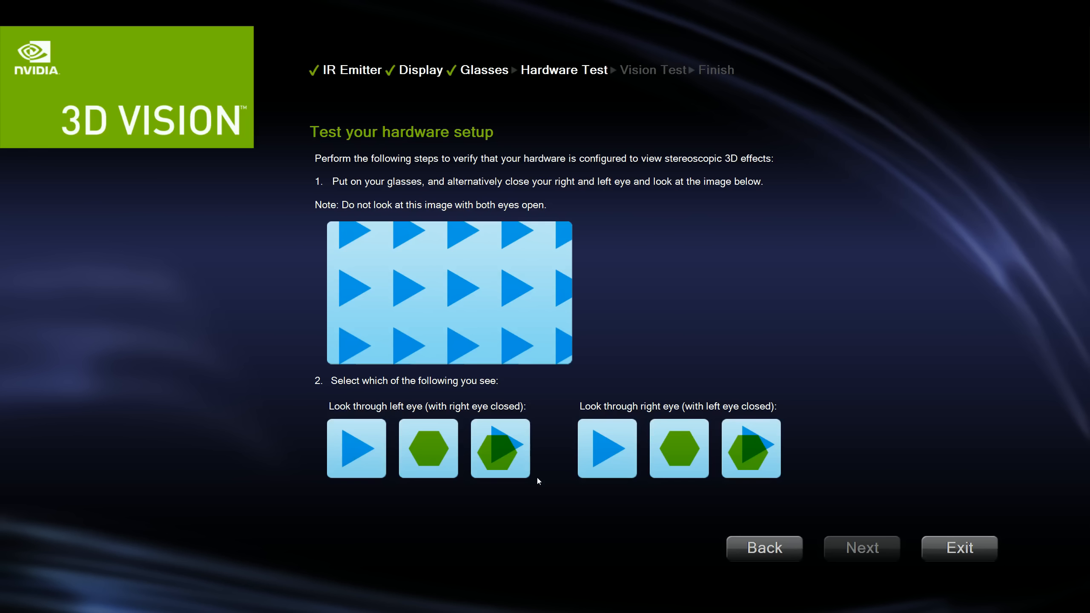
mouse_move(357, 429)
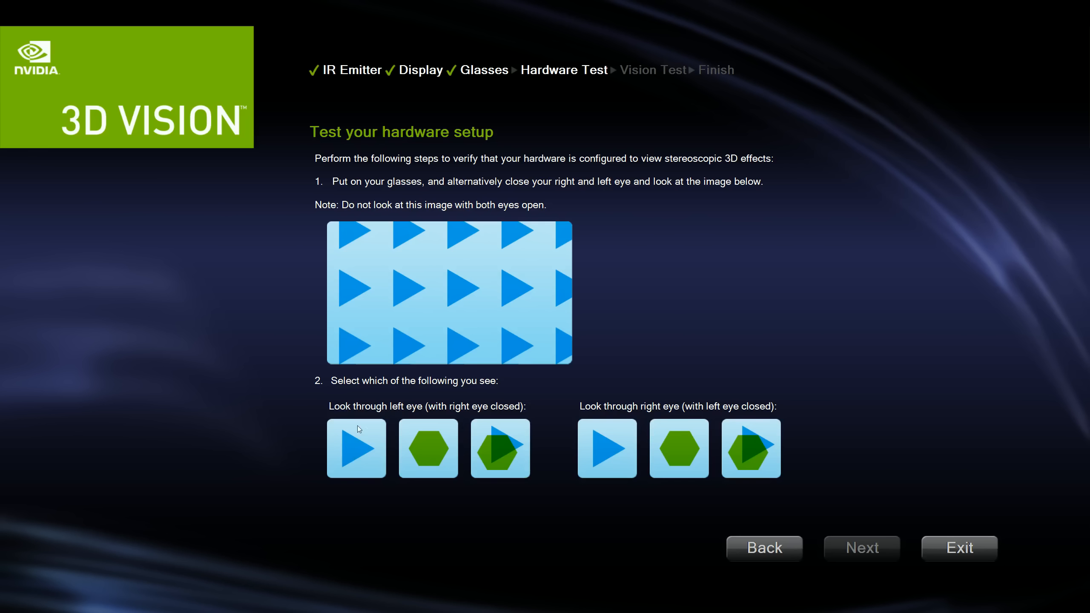
Answer the hardware test: green hexagon for left eye, blue triangle for right eye, then continue
click(427, 450)
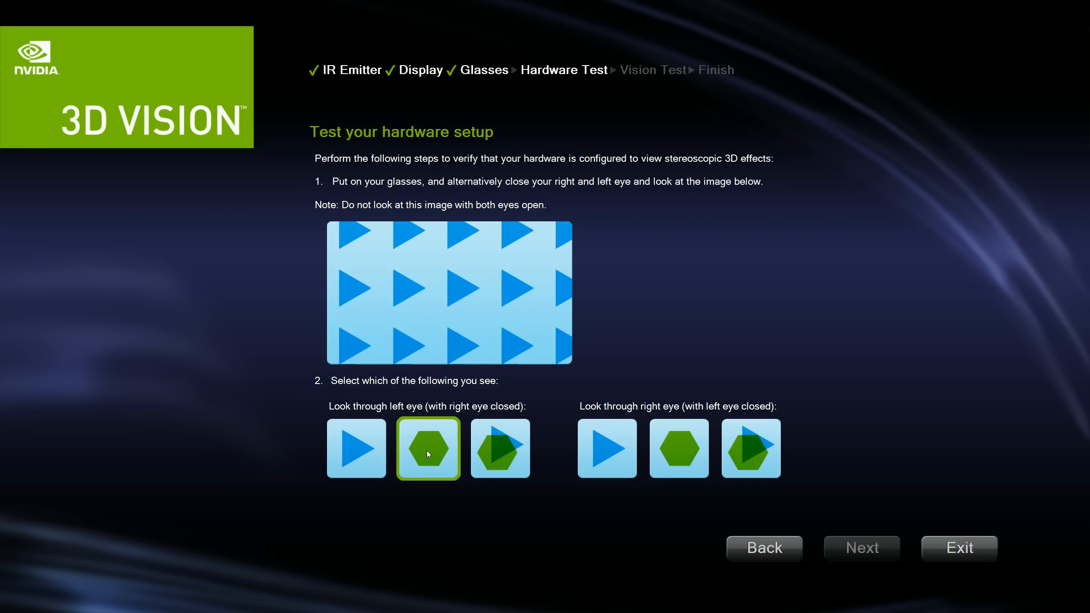
mouse_move(402, 439)
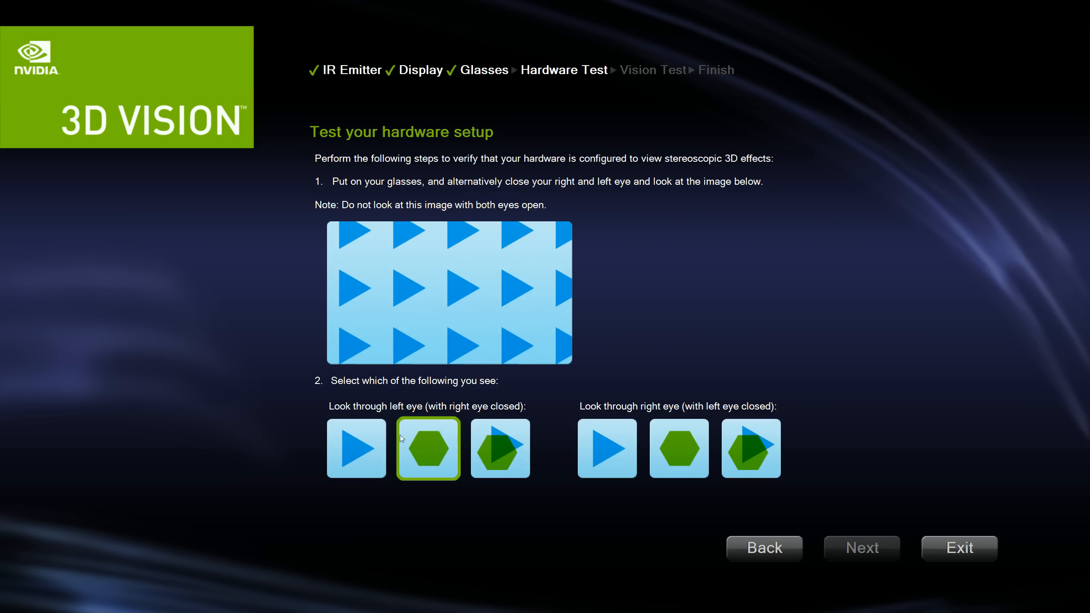
click(606, 449)
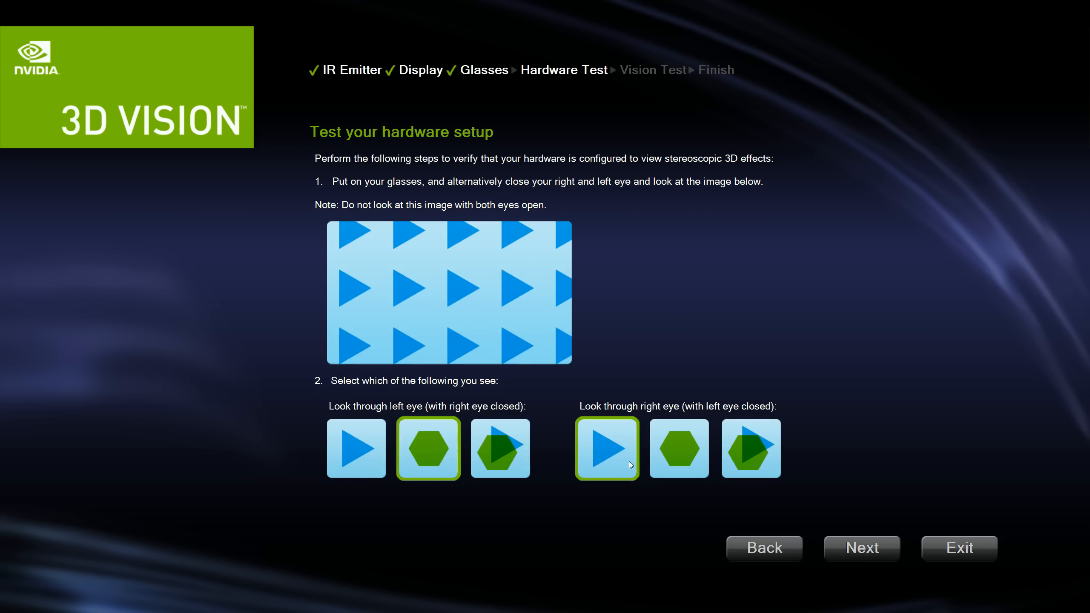
mouse_move(534, 417)
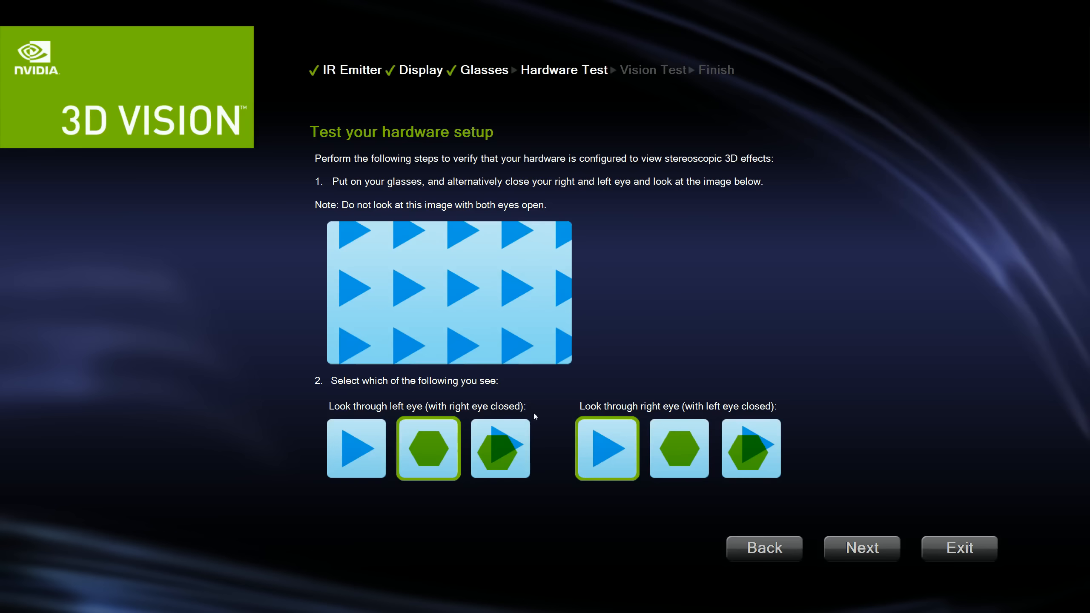
click(862, 548)
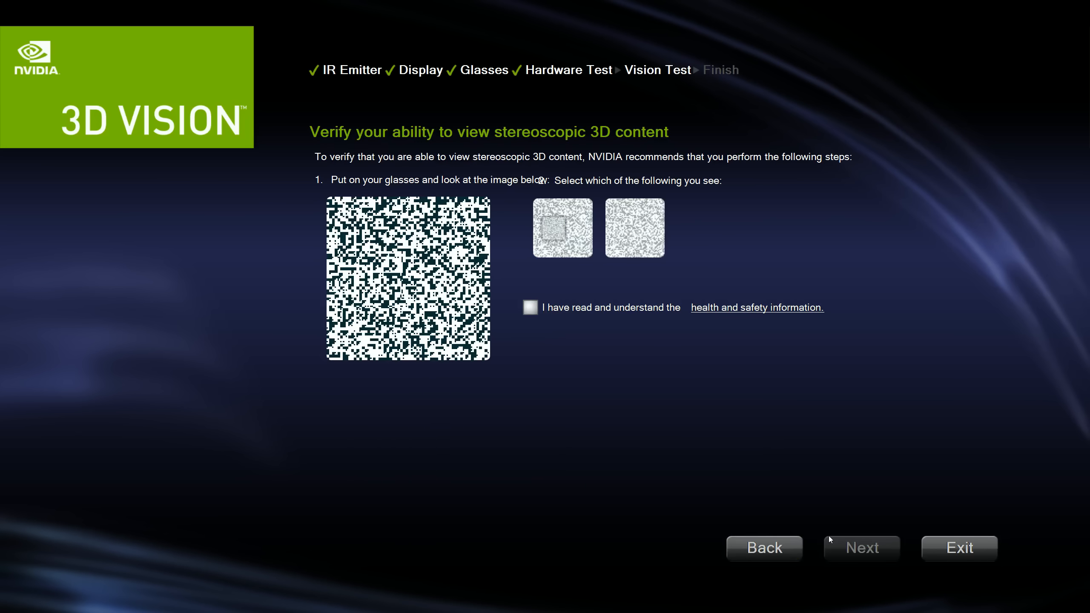
mouse_move(565, 288)
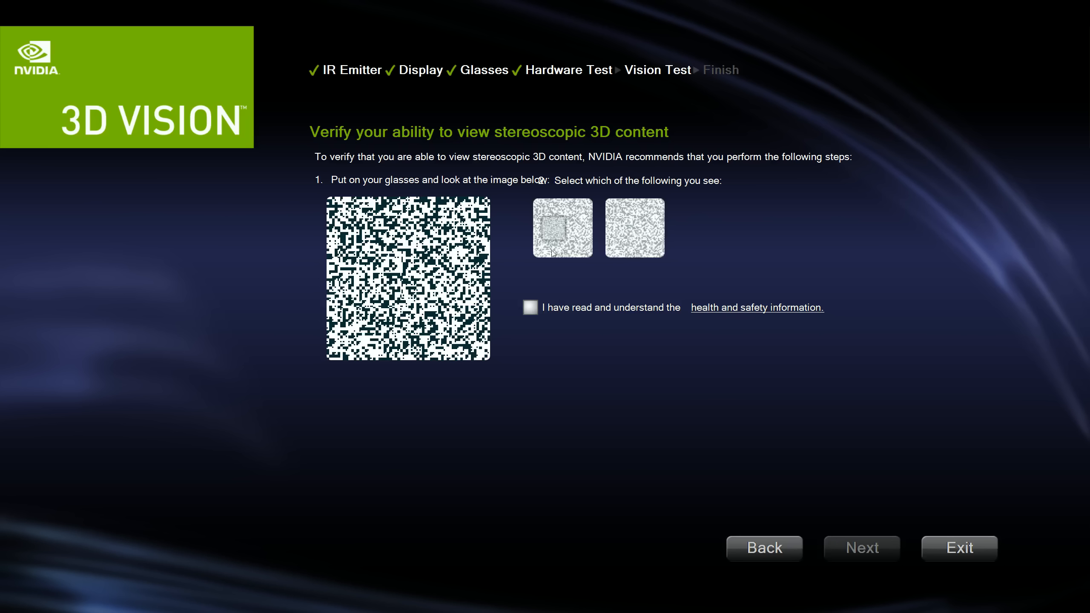
mouse_move(567, 365)
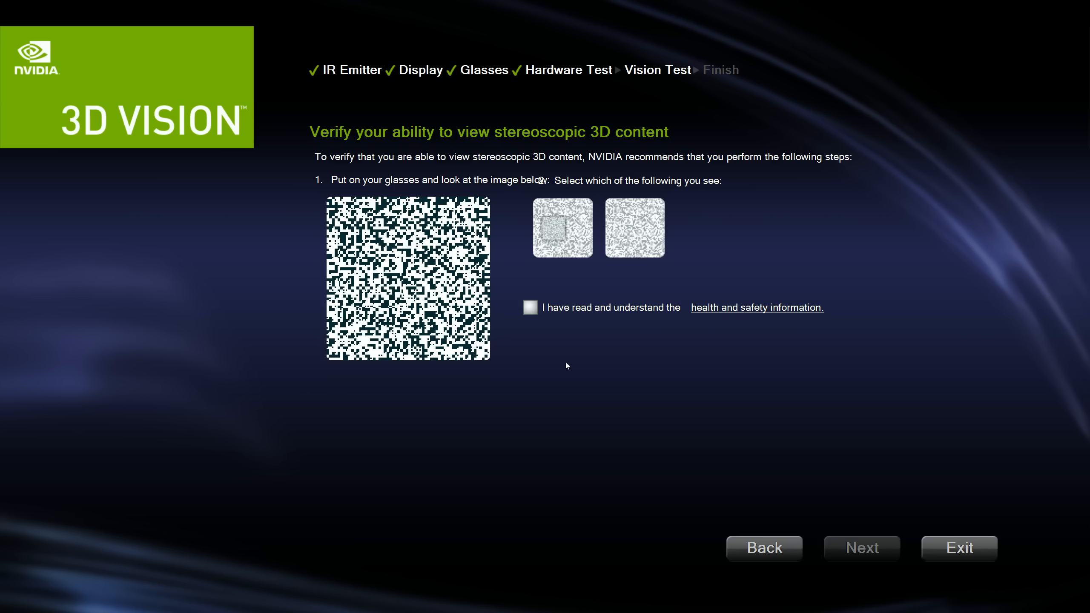
Pick the square pattern in the vision test, acknowledge health and safety, and reach the finish page
click(562, 228)
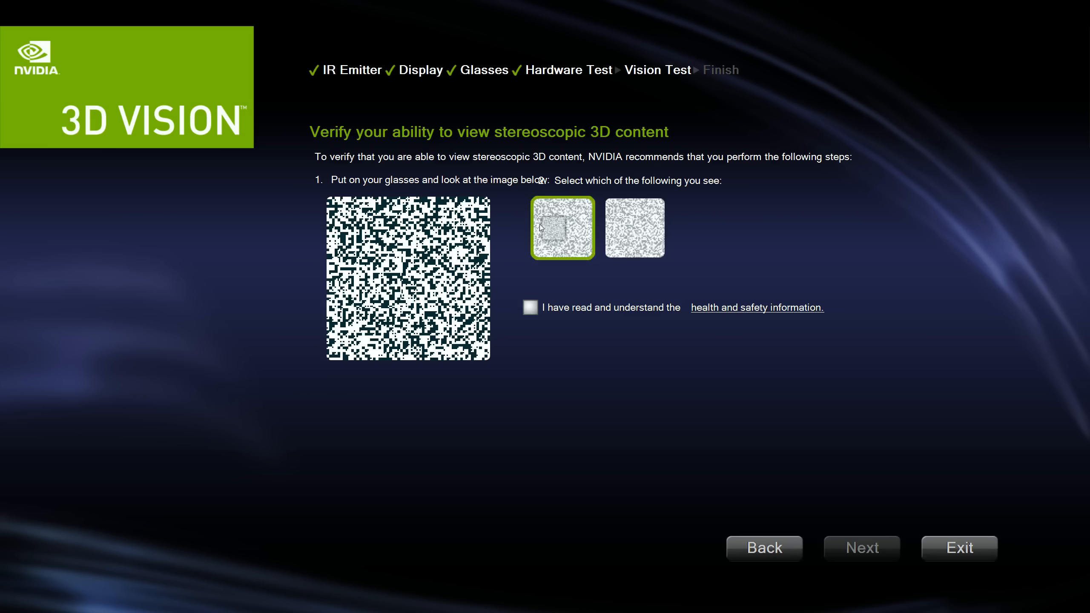
click(531, 308)
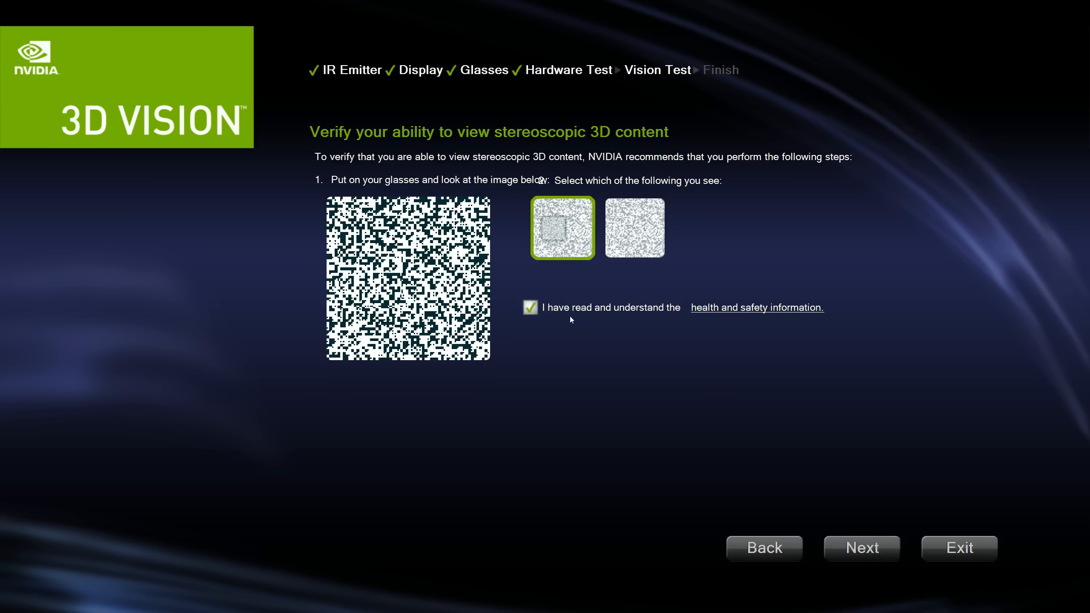
click(862, 548)
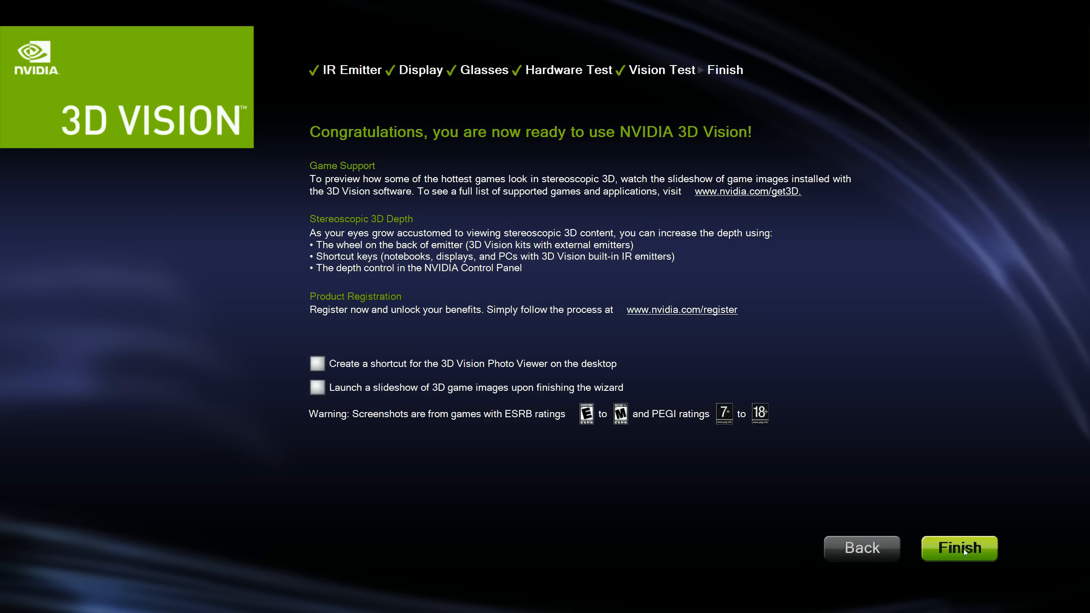
Finish the 3D Vision wizard and close NVIDIA Control Panel
click(960, 548)
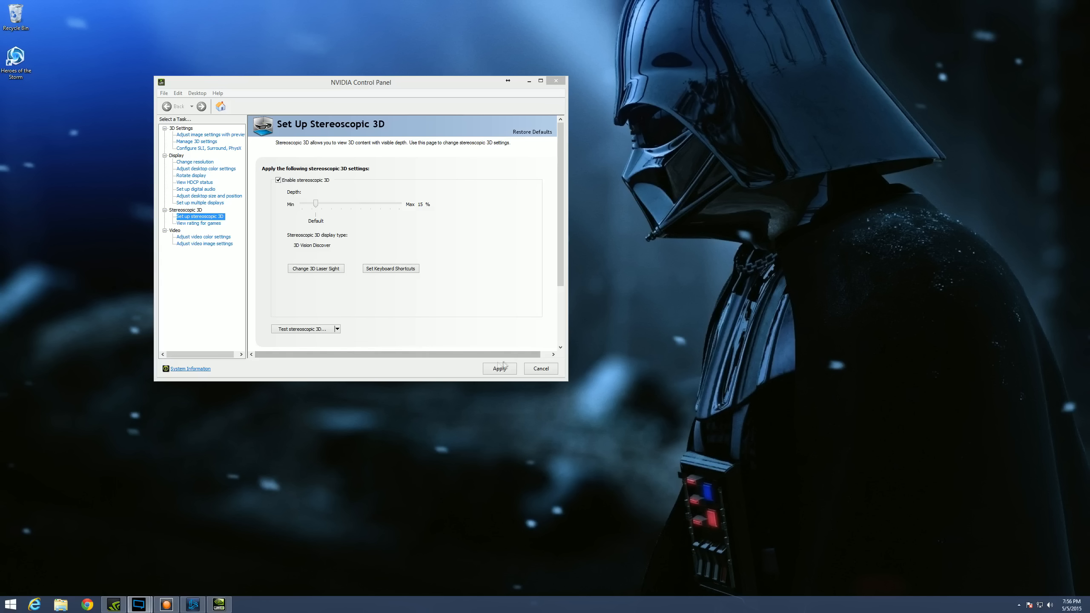
click(555, 80)
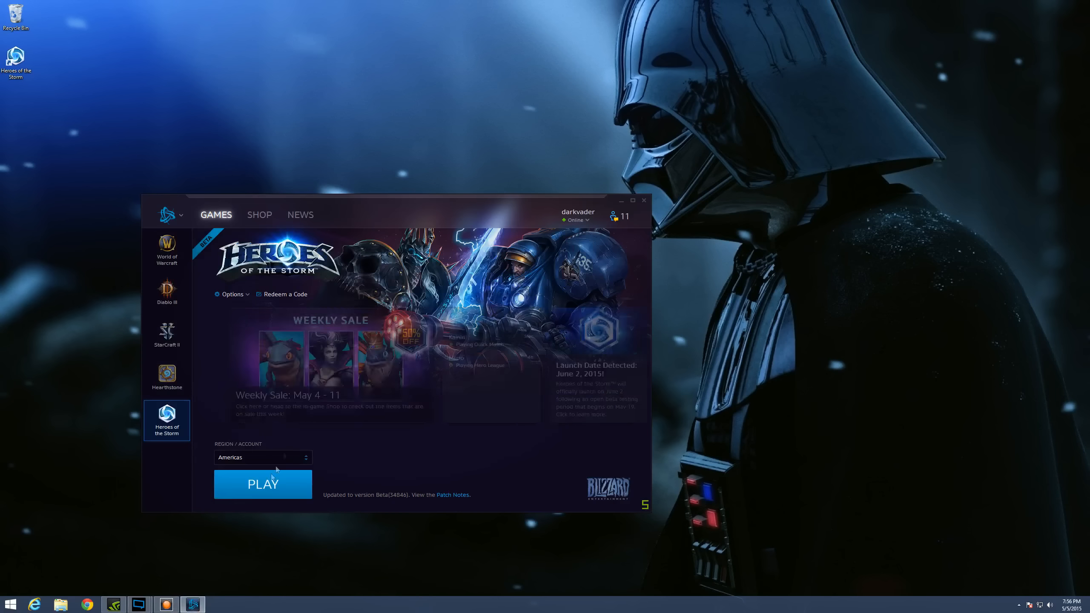
Start Heroes of the Storm via PLAY and reach its home screen
click(263, 485)
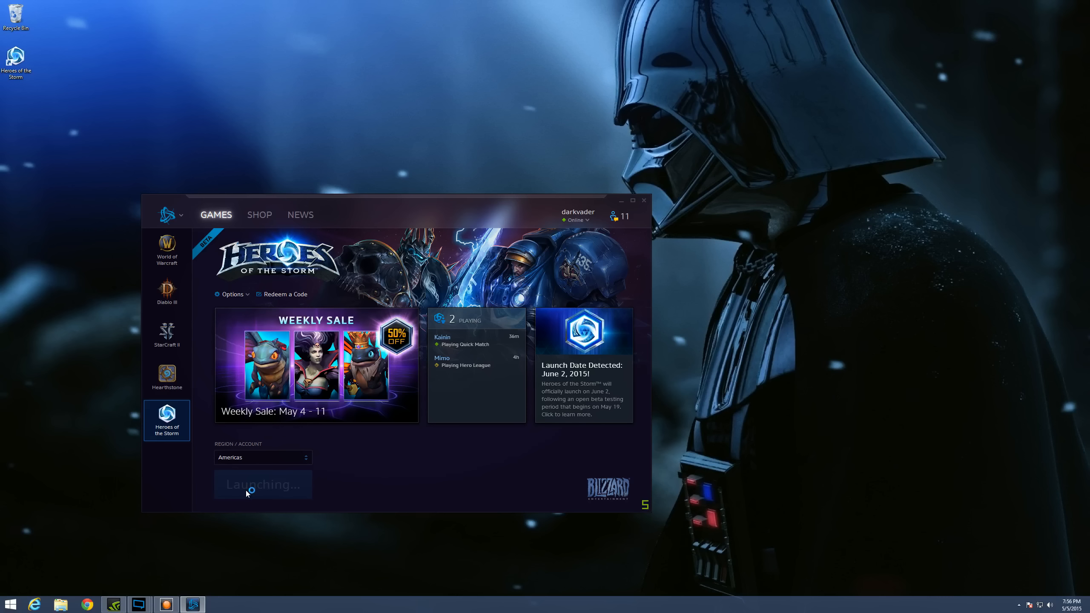
click(263, 483)
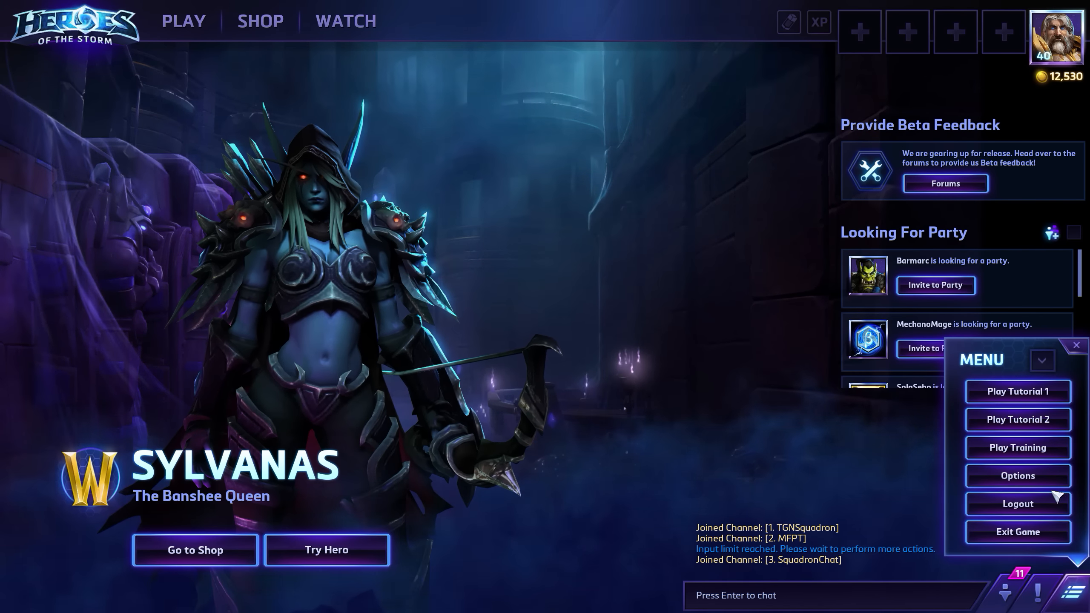
Accept the game's Stereoscopic 3D options with Enable Stereoscopic 3D unchecked, then exit the game
click(1018, 475)
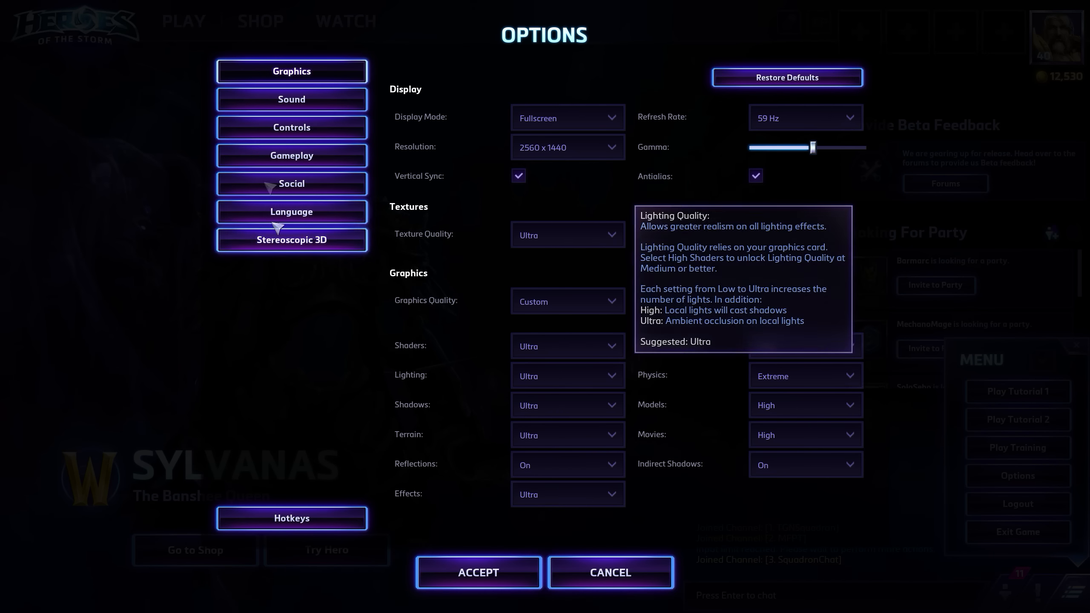
click(291, 240)
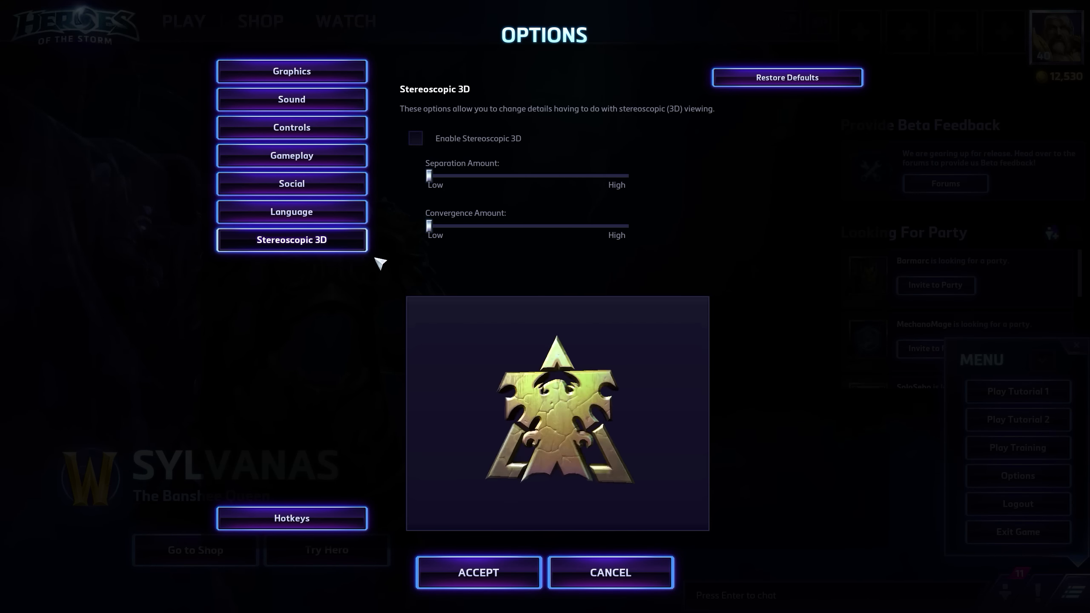
mouse_move(431, 132)
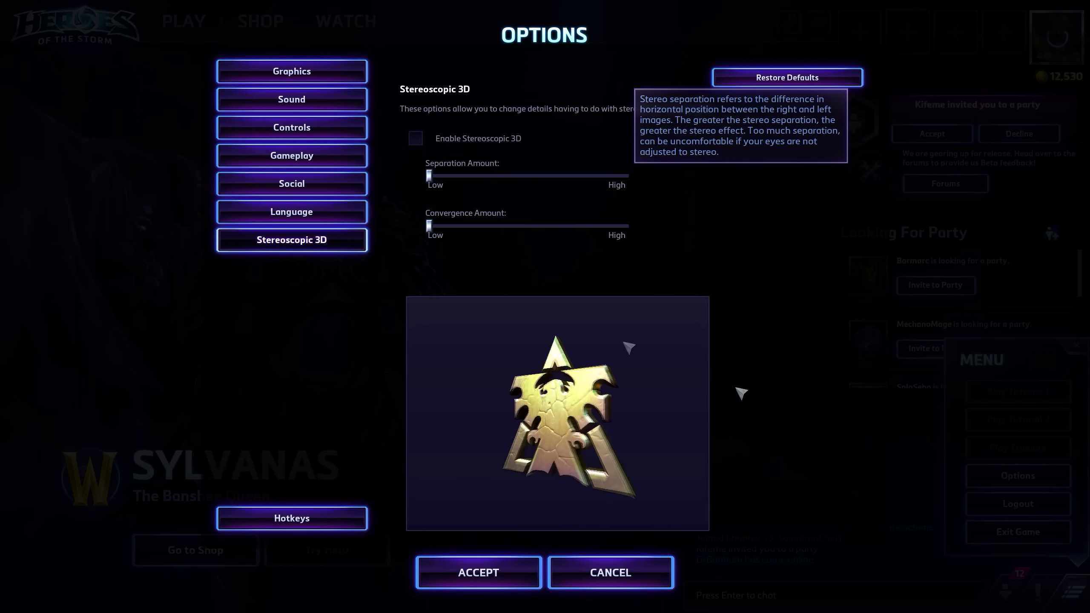
click(610, 572)
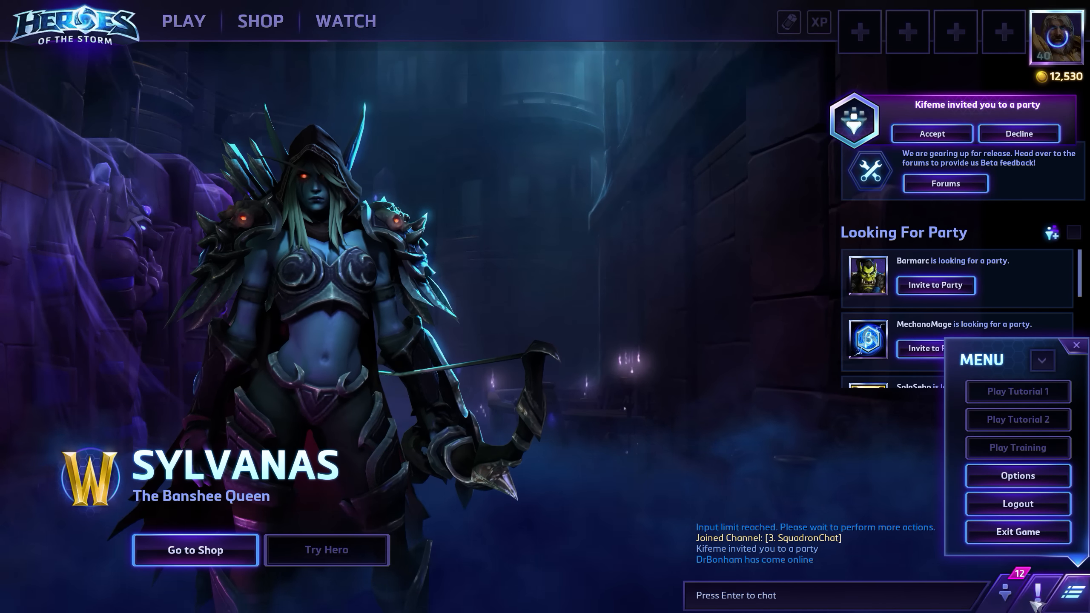
click(1018, 531)
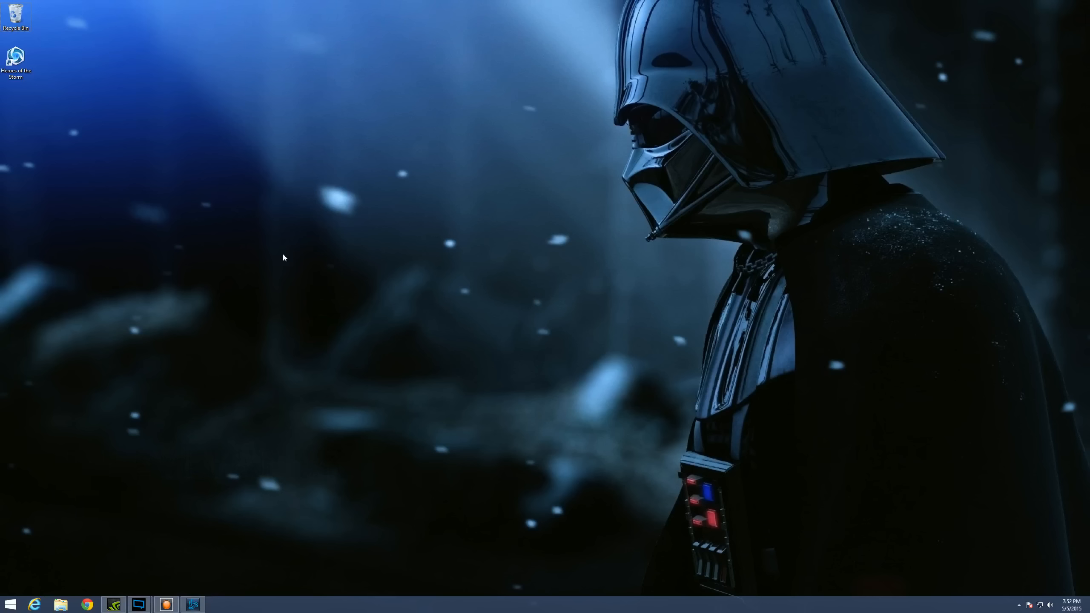